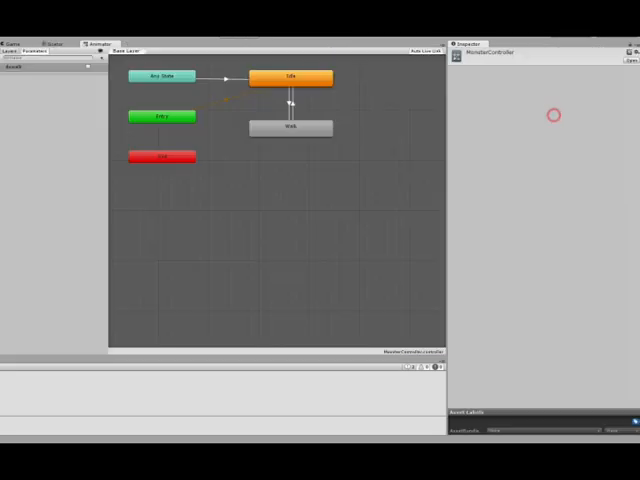
- Select the Idle state in the MonsterController animator to show its motion and Walk transition
{"action": "left_click", "coordinate": [290, 78]}
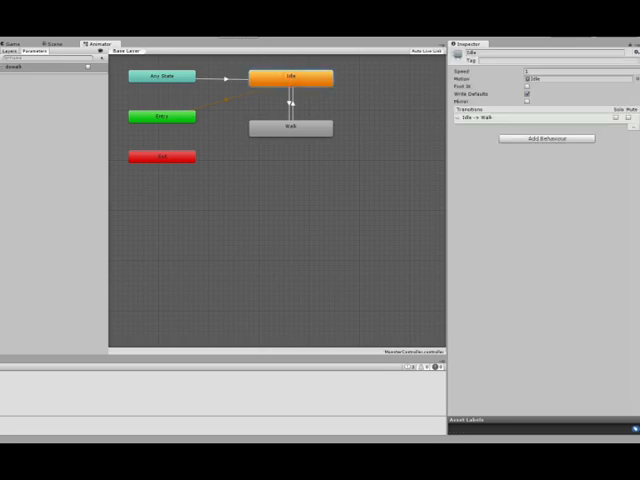
{"action": "left_click", "coordinate": [279, 78]}
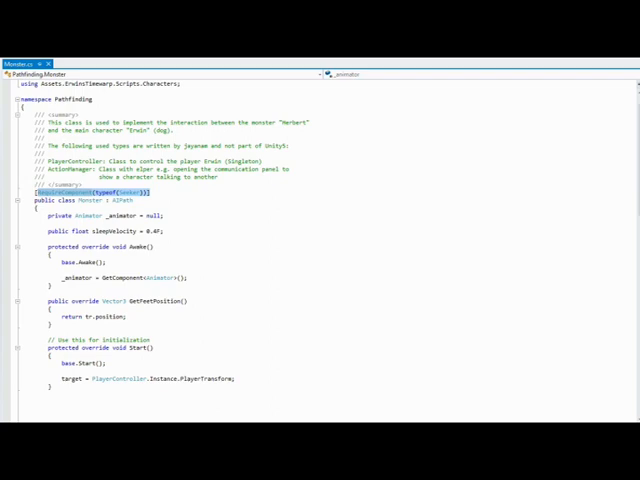
- Highlight RequireComponent in Monster.cs and scroll past Awake and Start to the Update method
{"action": "double_click", "coordinate": [112, 201]}
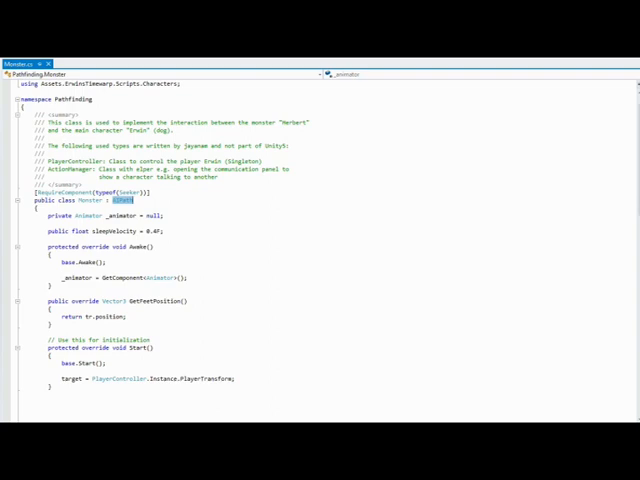
{"action": "scroll", "scroll_direction": "down", "scroll_amount": 3}
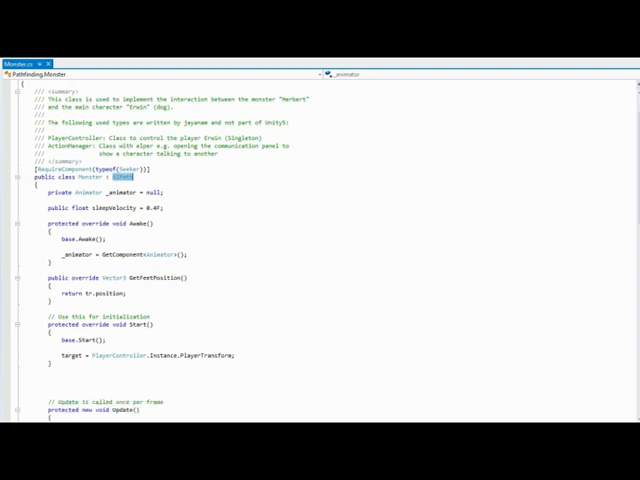
{"action": "scroll", "scroll_direction": "down", "scroll_amount": 3}
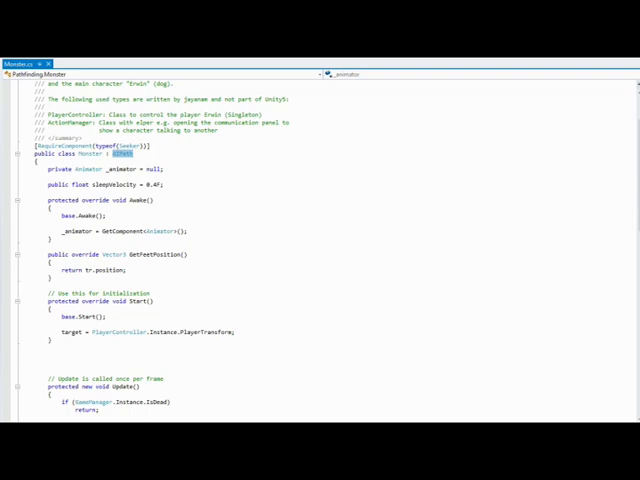
{"action": "scroll", "scroll_direction": "down", "scroll_amount": 3}
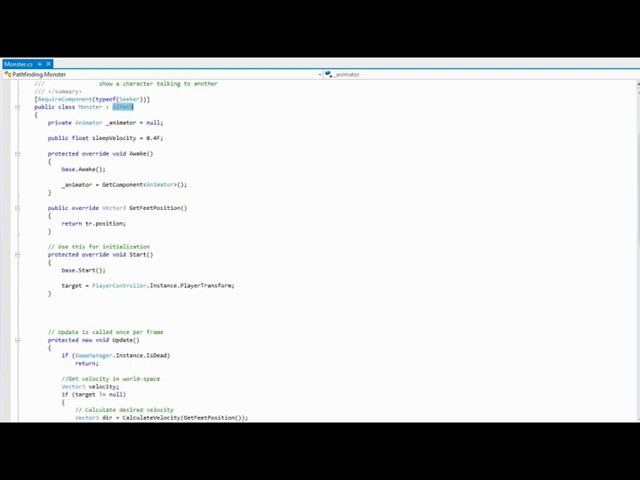
{"action": "scroll", "scroll_direction": "down", "scroll_amount": 3}
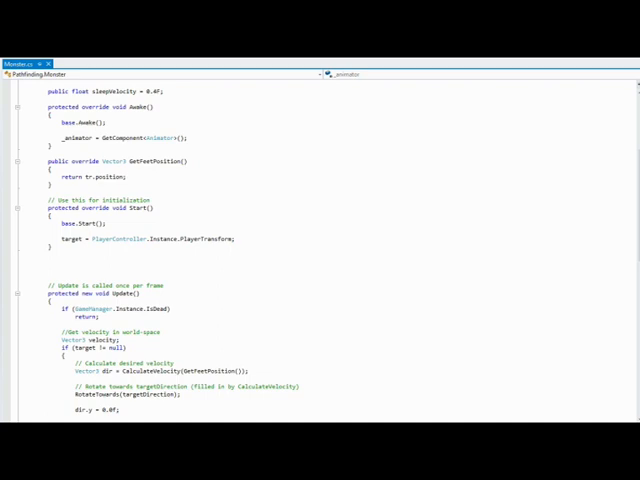
{"action": "scroll", "scroll_direction": "down", "scroll_amount": 3}
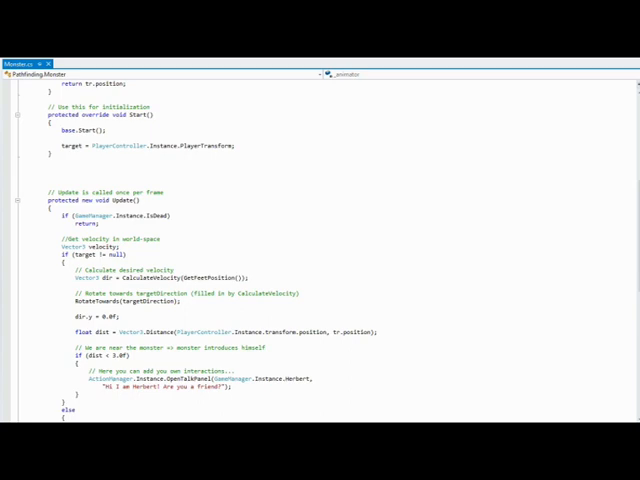
{"action": "double_click", "coordinate": [127, 200]}
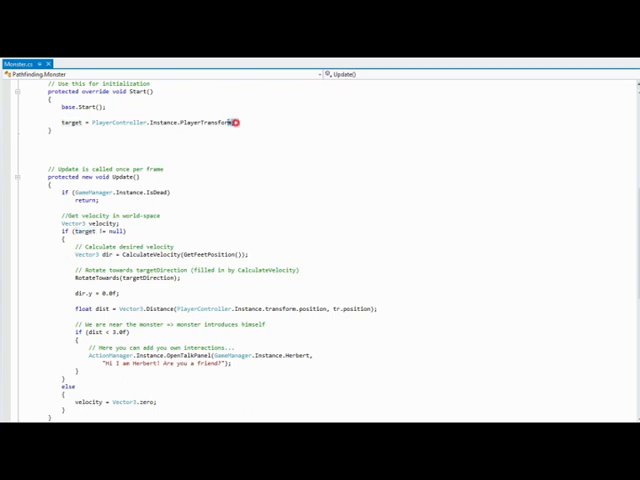
{"action": "double_click", "coordinate": [150, 122]}
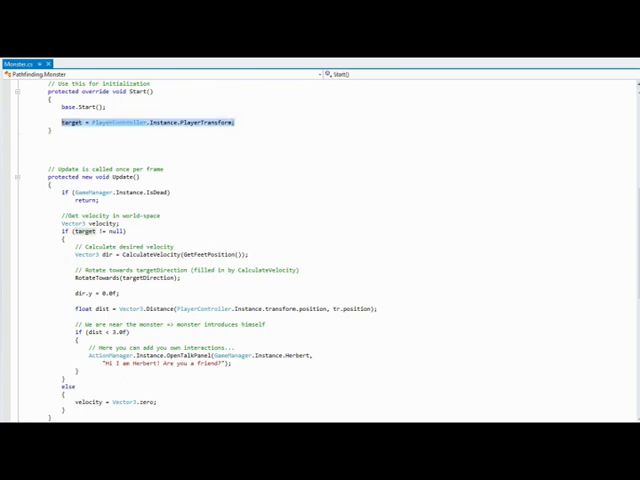